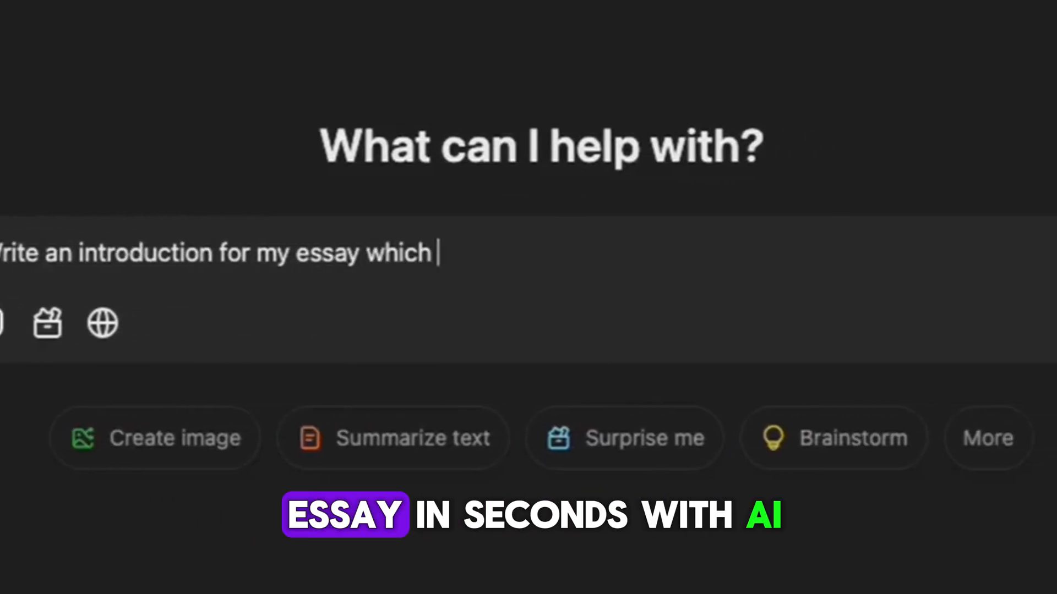
Request an essay introduction about tech companies like META or the FAANG group
text(is about tech companies)
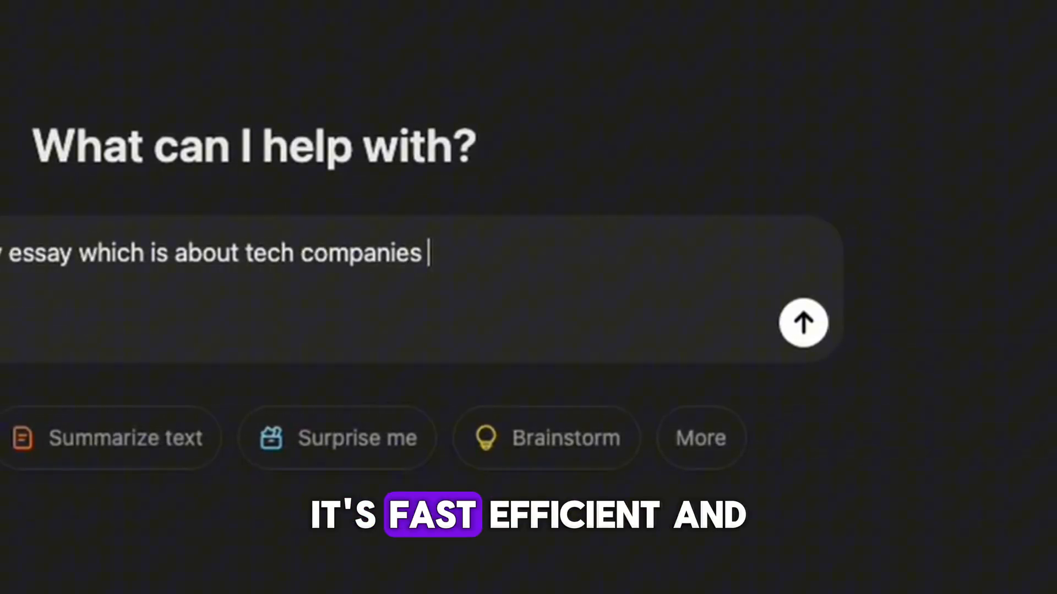
text("META,..." or FAANG)
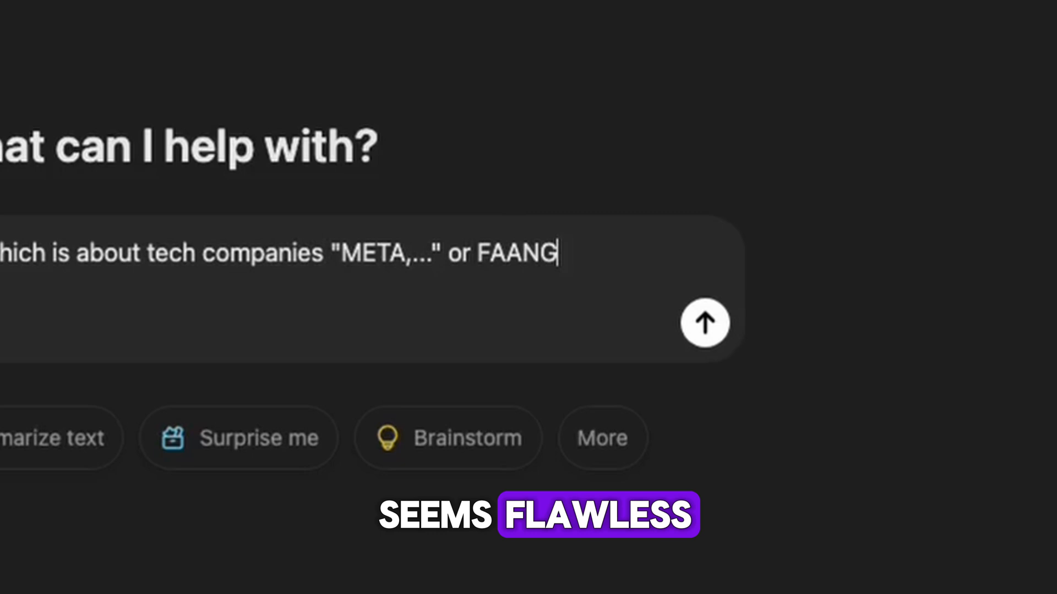
click(705, 323)
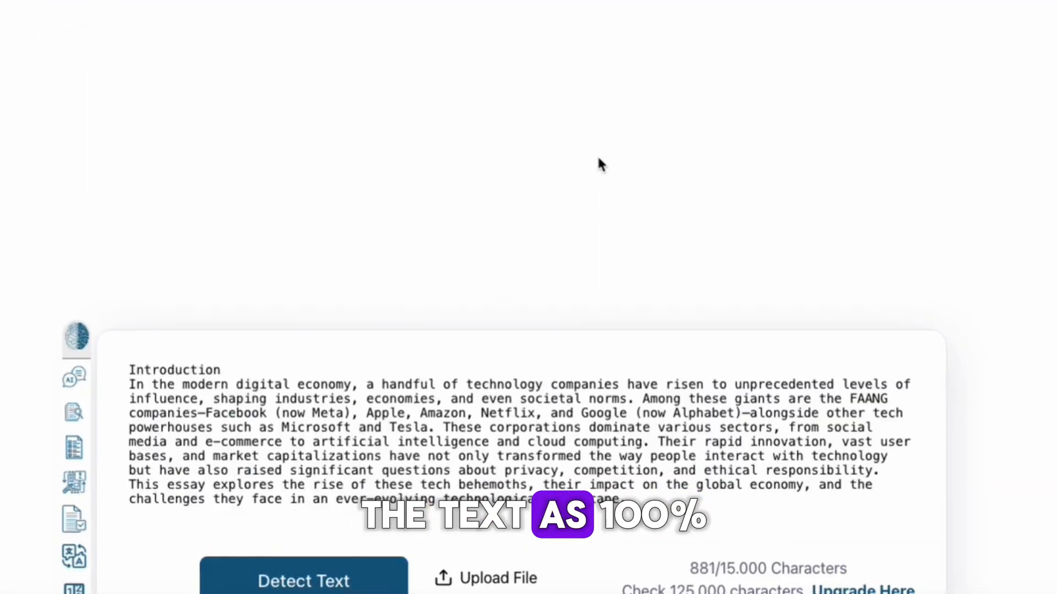
Run ZeroGPT detection on the pasted FAANG introduction
click(303, 582)
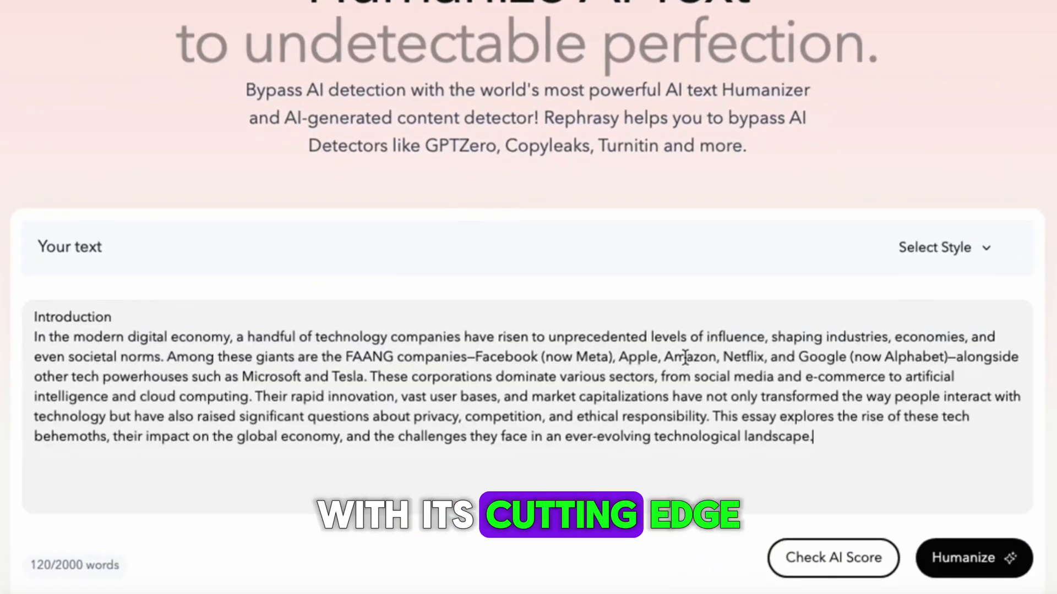
Humanize the FAANG introduction, getting a 30% score, and copy the rewritten result
click(973, 557)
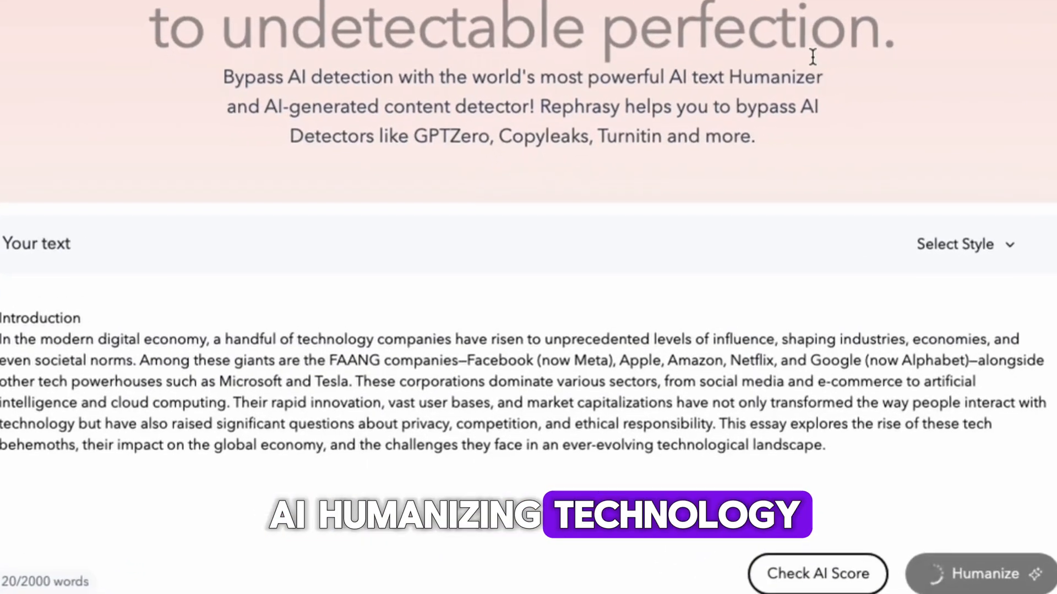
click(983, 573)
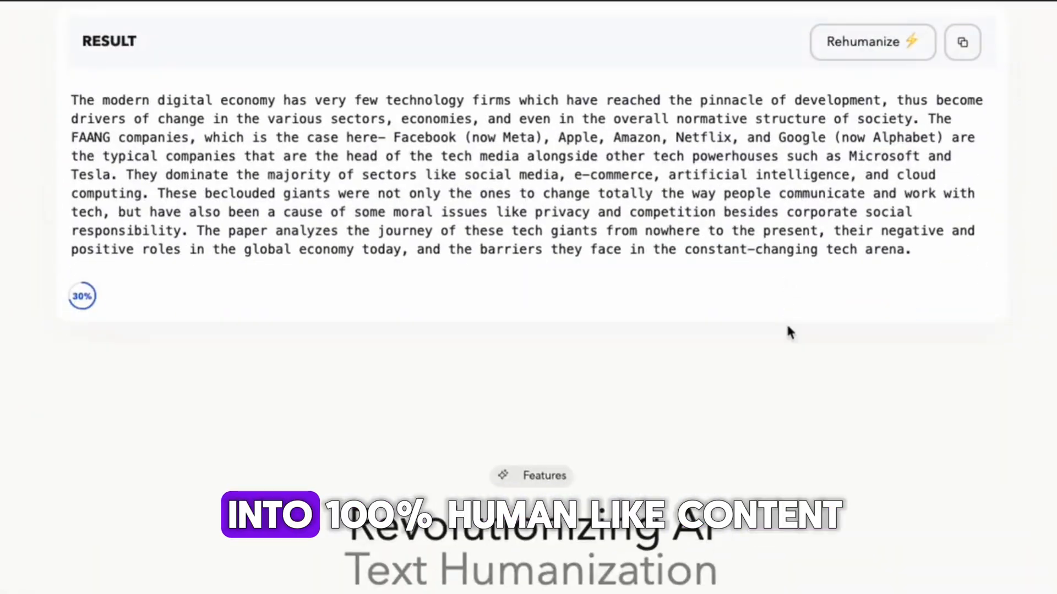
click(961, 42)
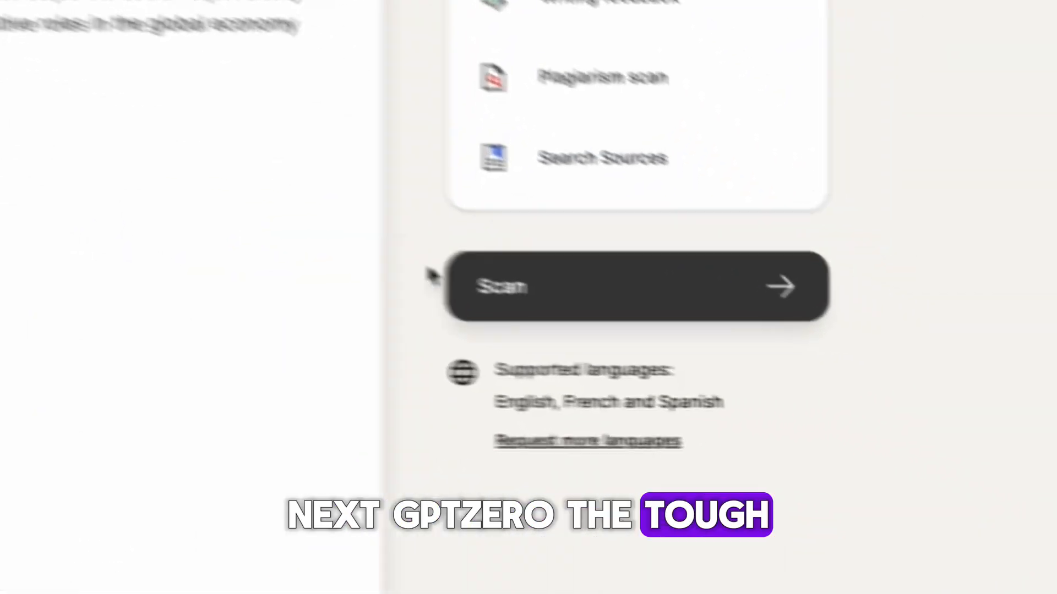
Scan the humanized FAANG introduction for AI content in GPTZero
click(633, 286)
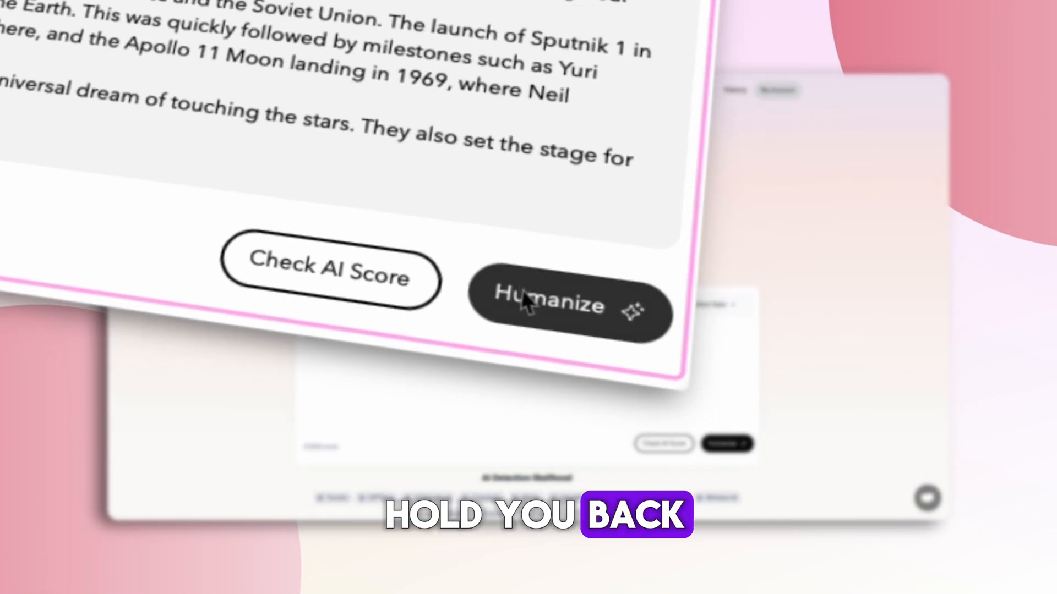
Humanize the space-race passage about Sputnik and Apollo 11, yielding a 65% score
click(569, 304)
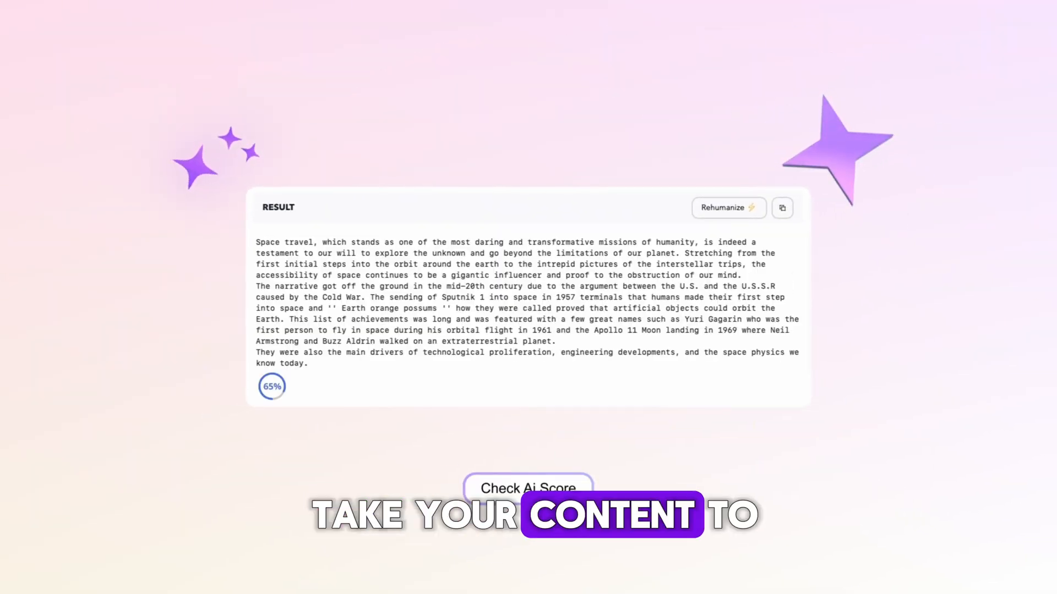